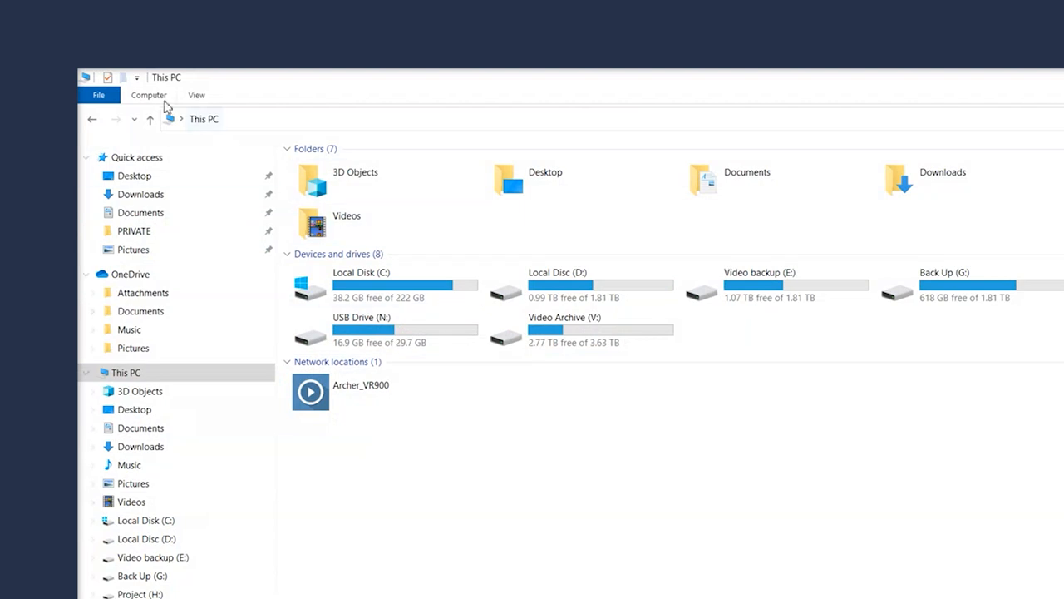
Step: Open Apps & features via 'Uninstall or change a program' on the ribbon's Computer tab
{"action": "left_click", "coordinate": [148, 94]}
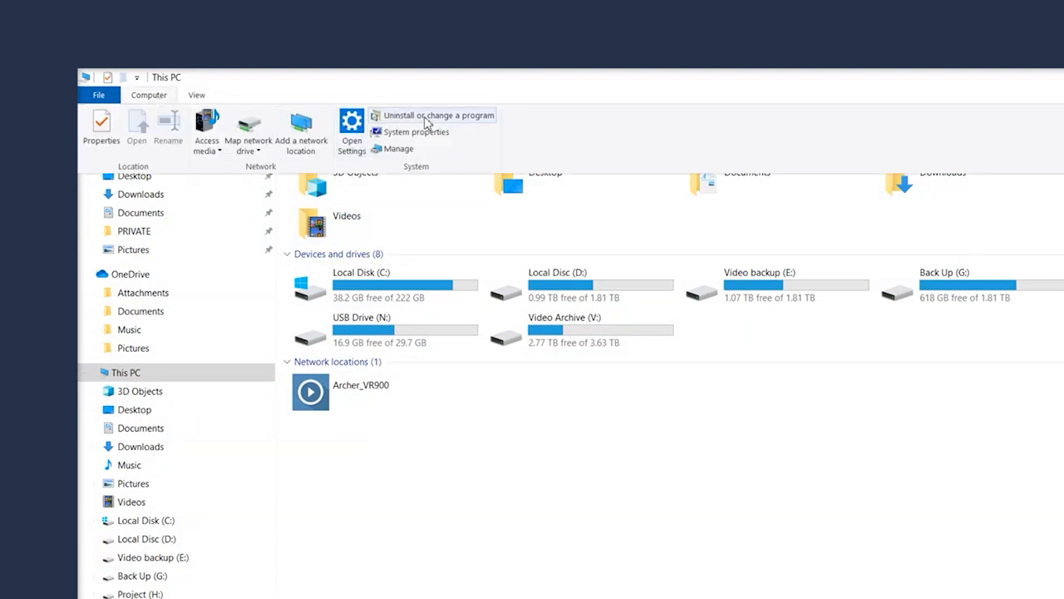
{"action": "left_click", "coordinate": [438, 115]}
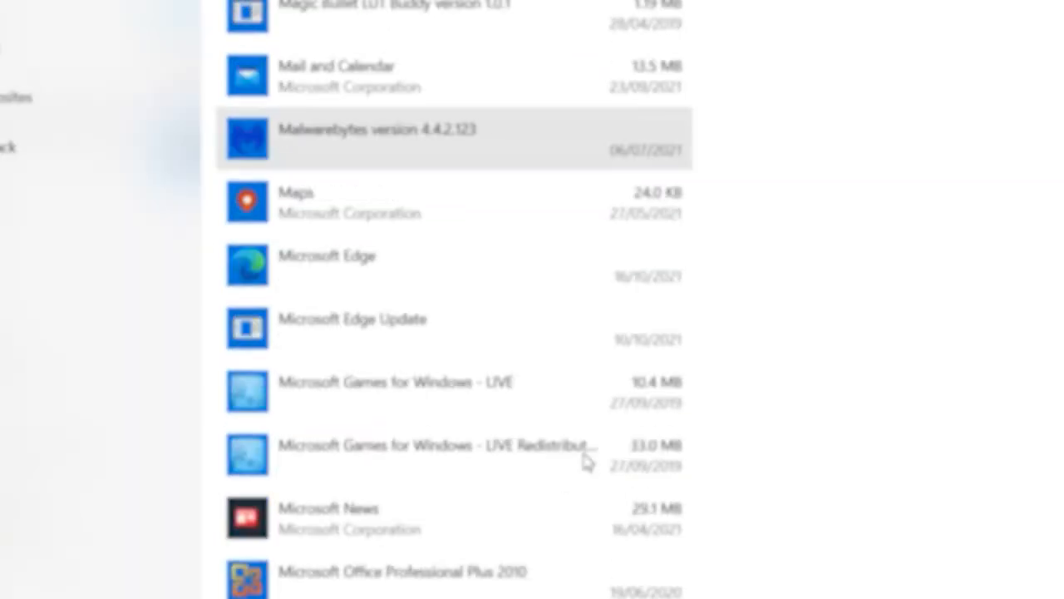